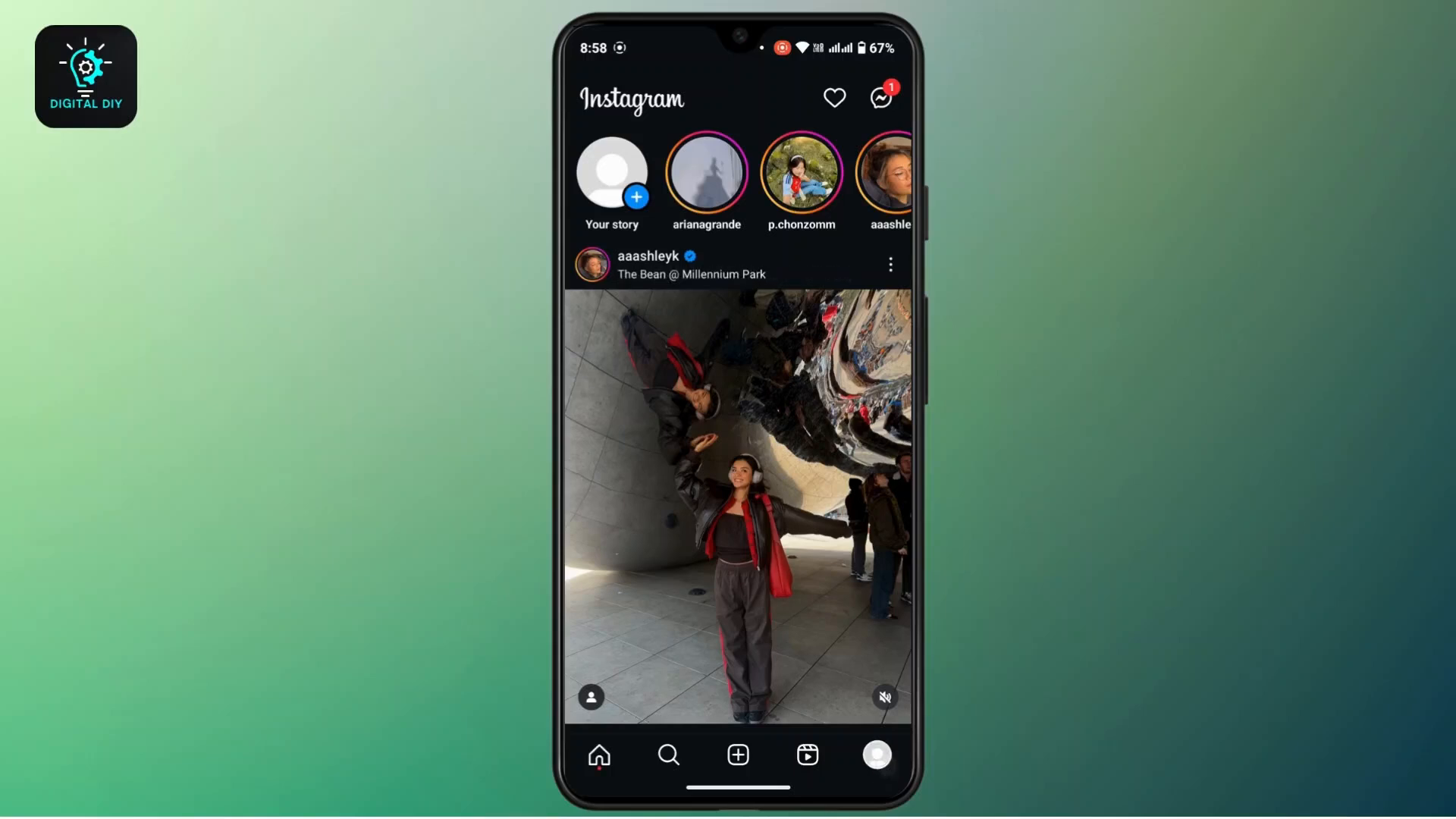
Go from the home feed to the account's Settings and activity page.
left_click(875, 754)
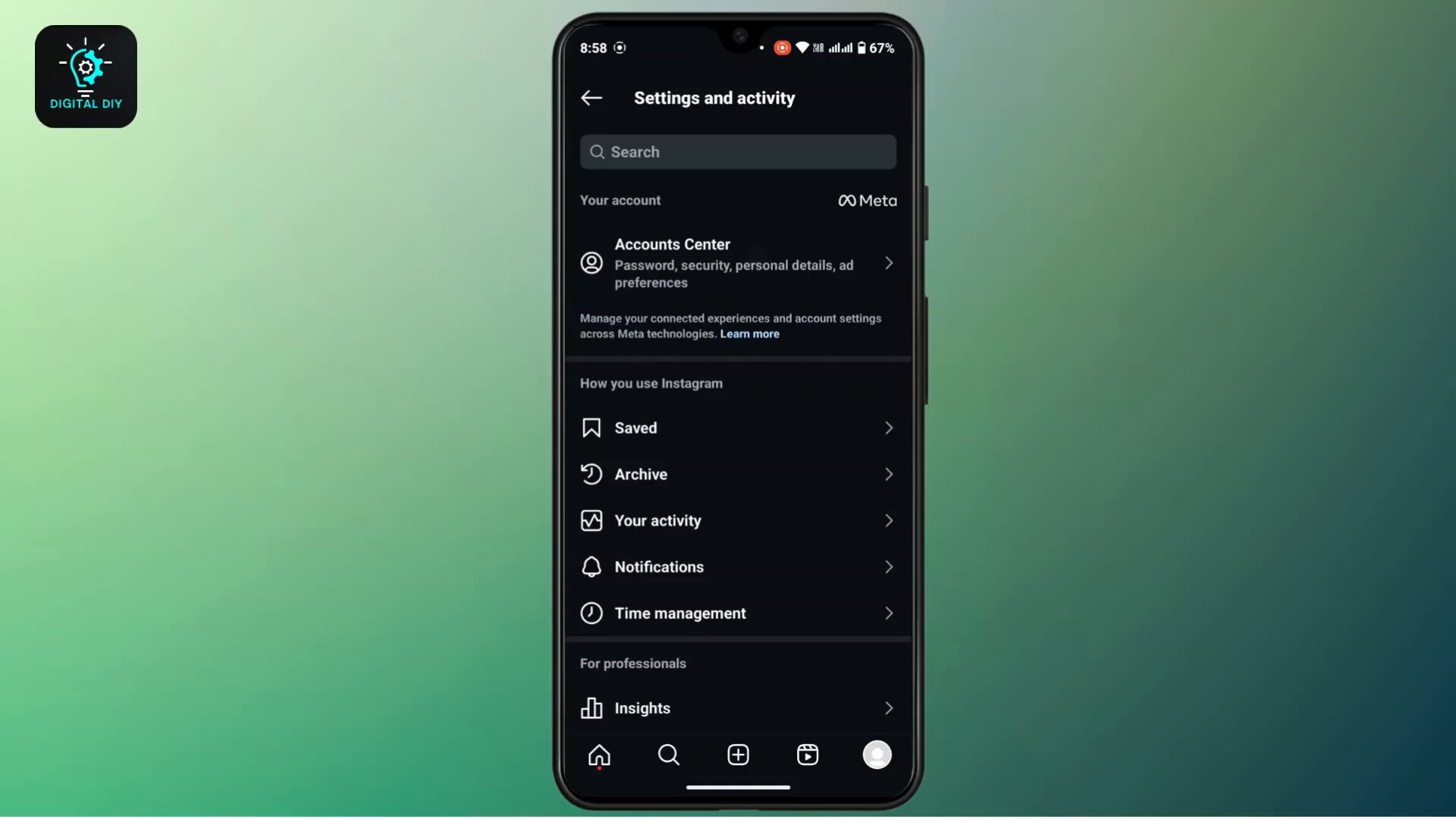
Enter Accounts Center and view the linked Instagram and Facebook profiles.
left_click(736, 263)
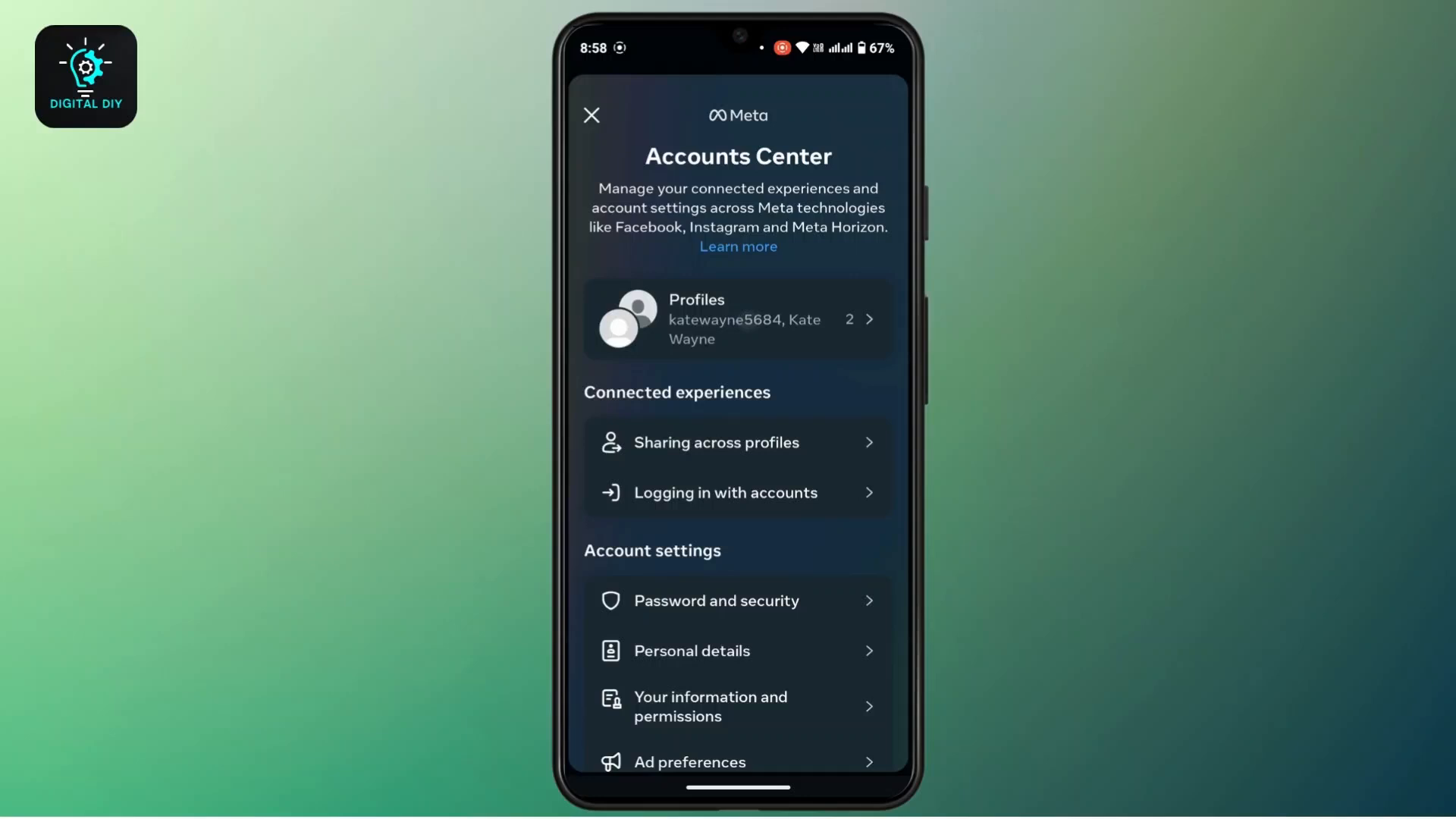
left_click(737, 319)
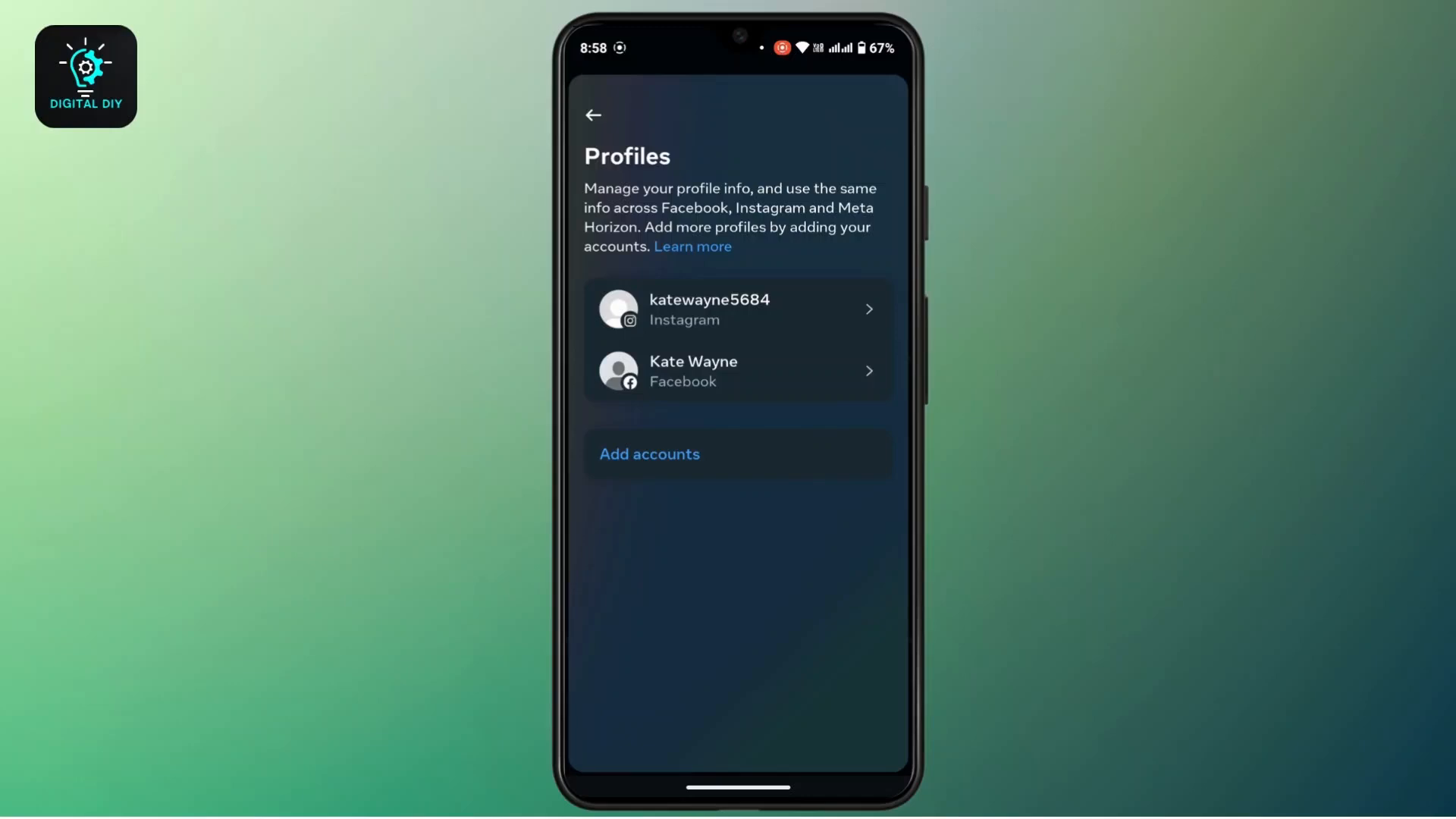
Open the Instagram profile's details to bring up the new profile picture photo picker.
left_click(709, 308)
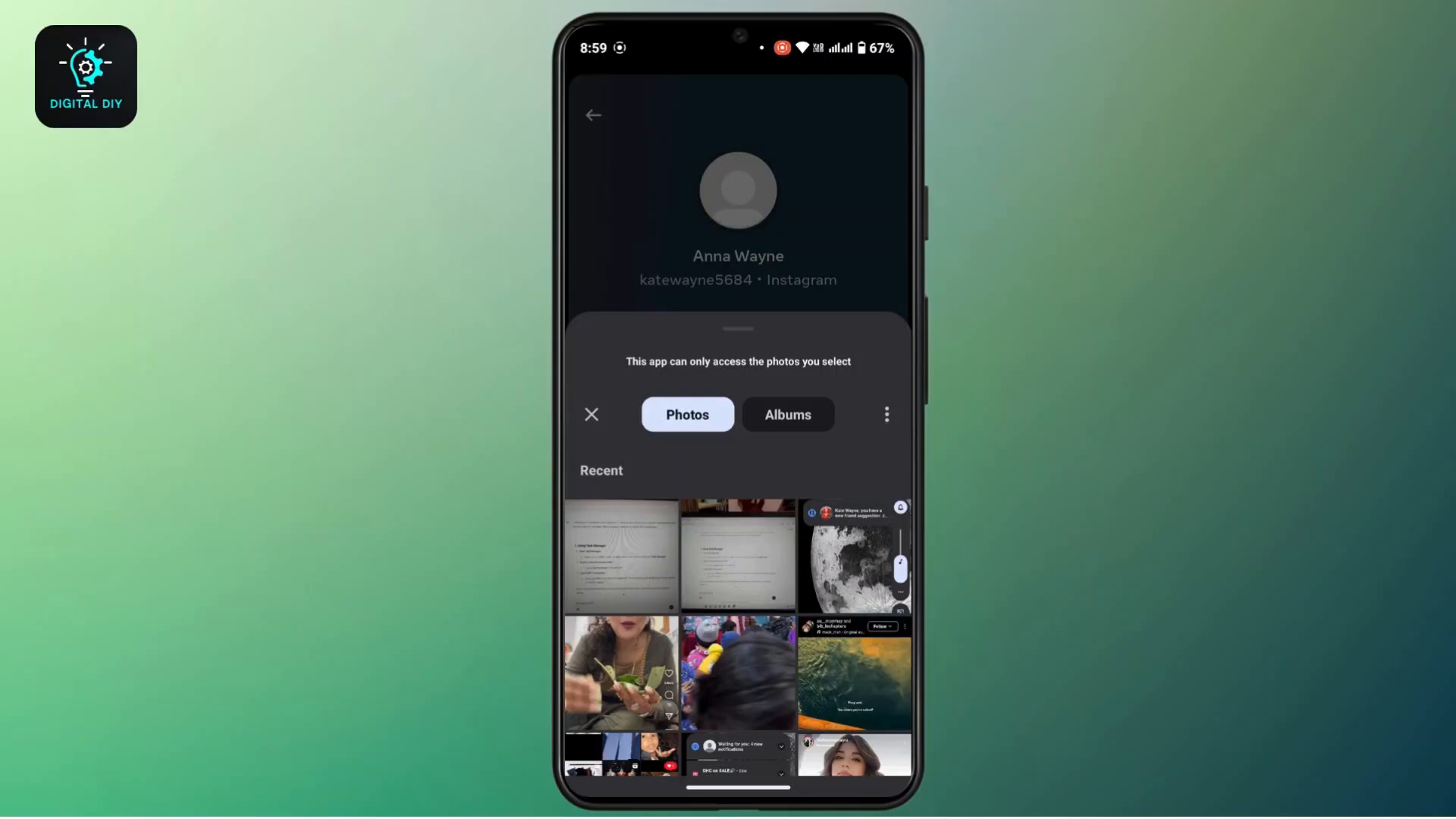
Pick the moon photo from Recent and open it in the crop editor.
left_click(592, 414)
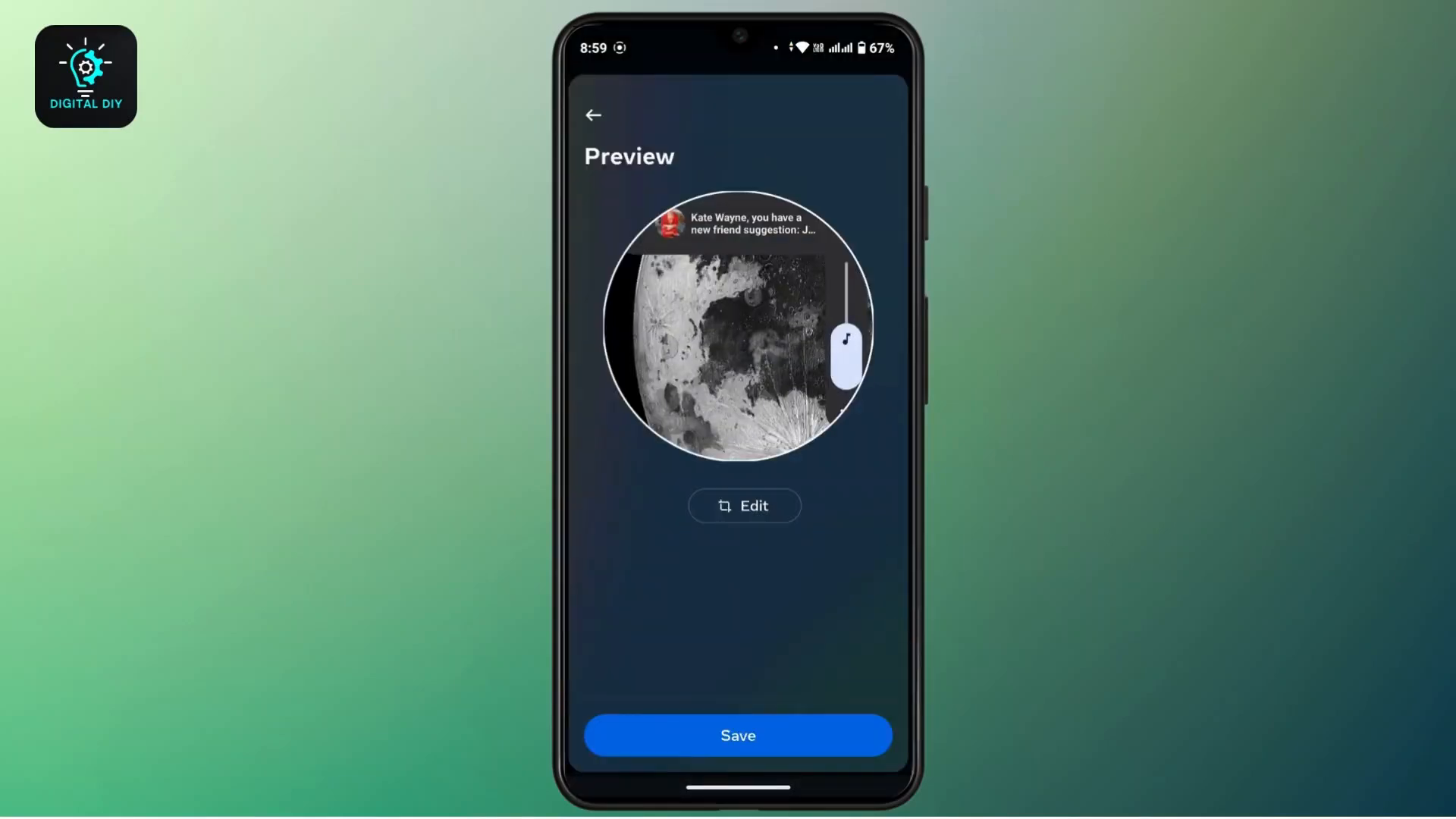
left_click(745, 506)
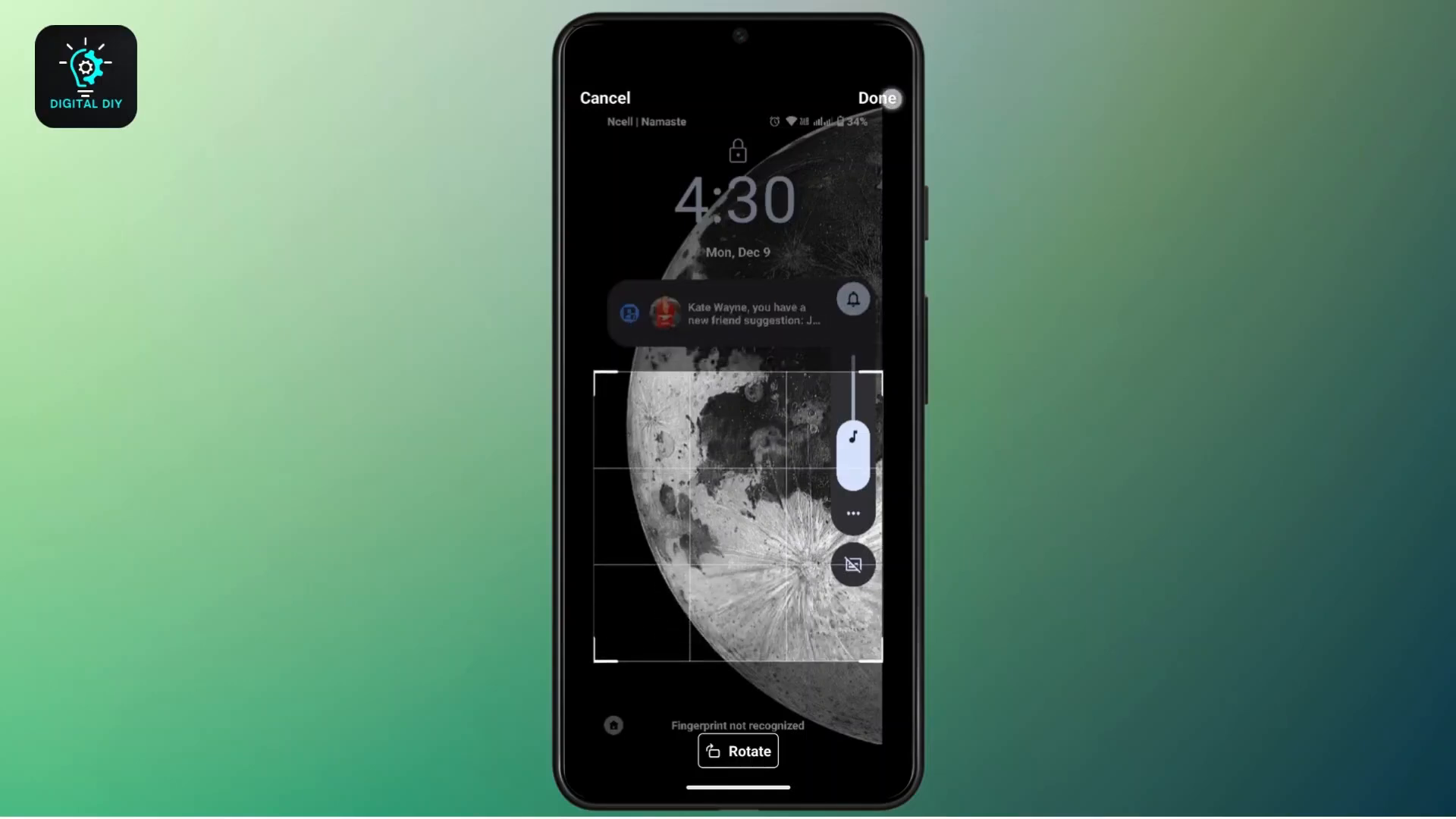
Apply the crop and save the moon image as the profile picture.
left_click(877, 98)
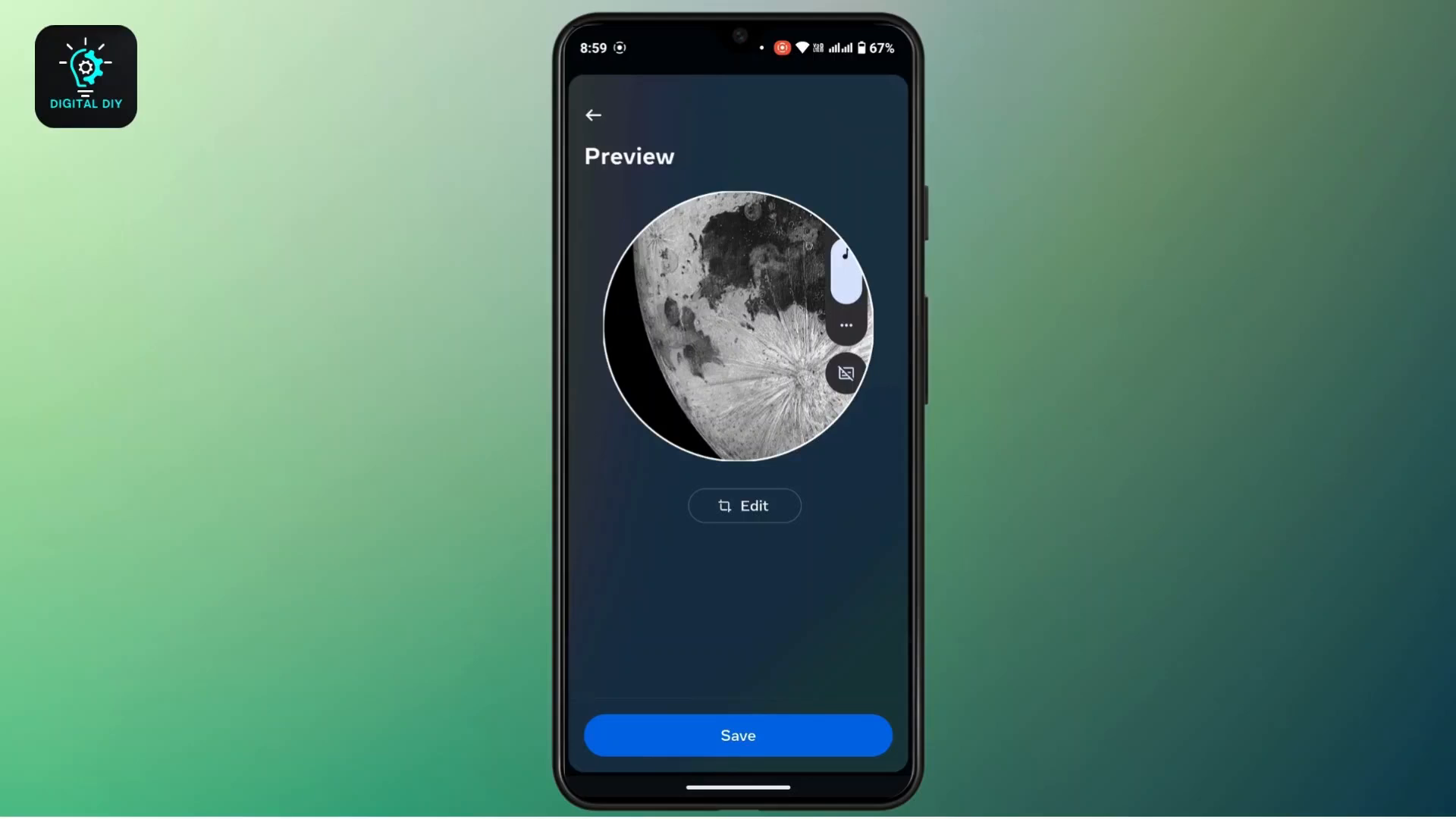
left_click(737, 735)
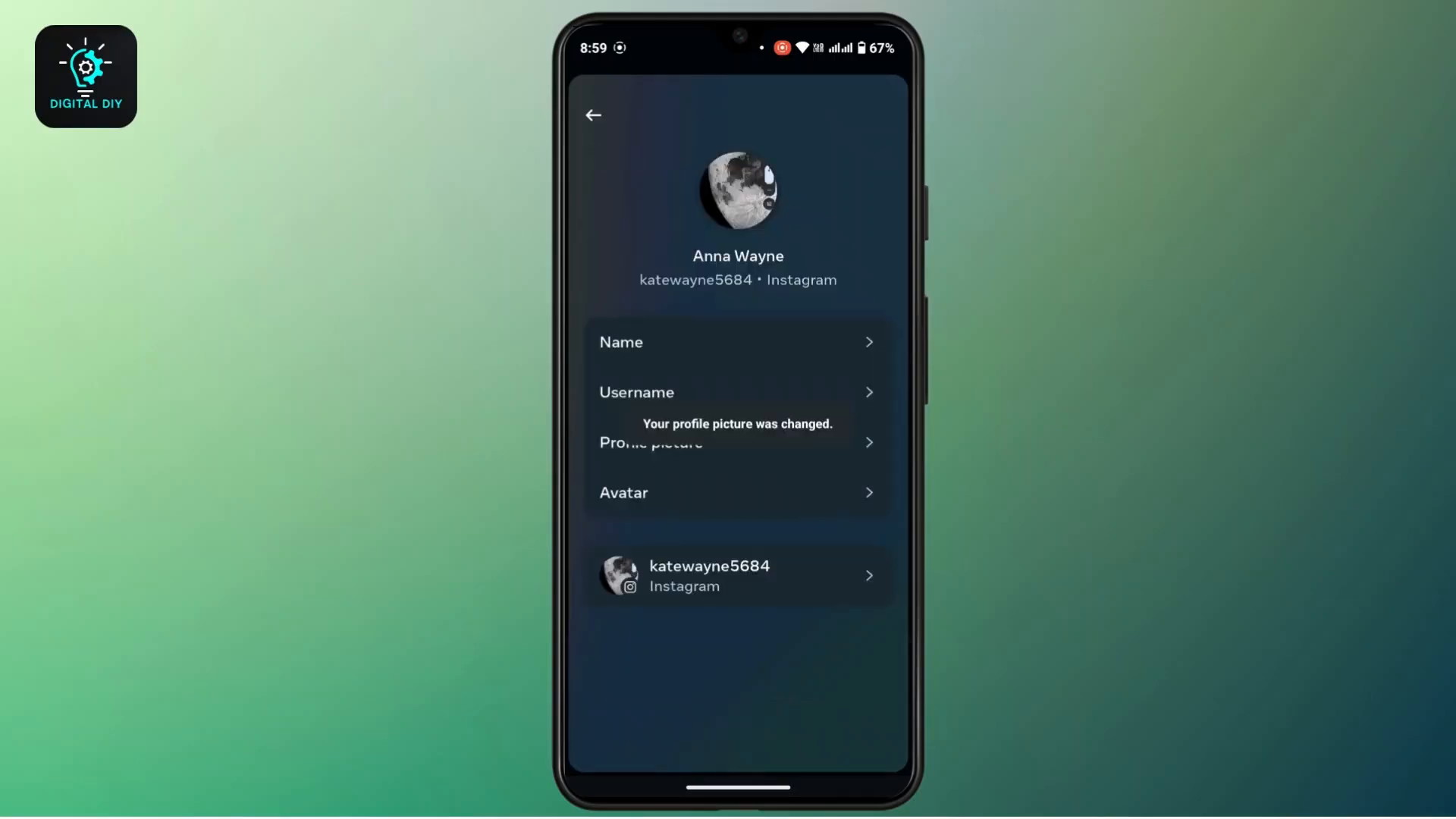